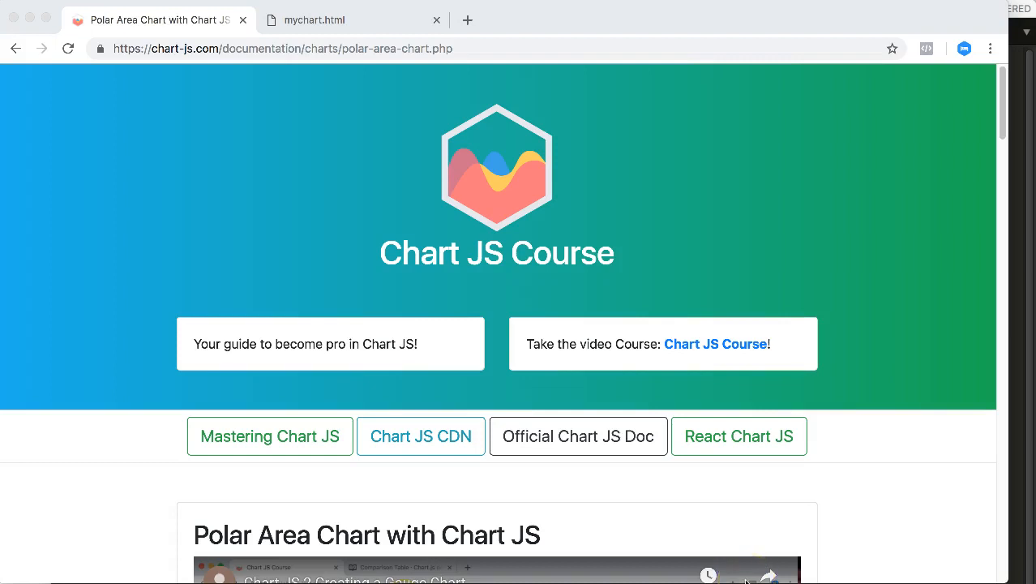
{"action": "mouse_move", "coordinate": [577, 418]}
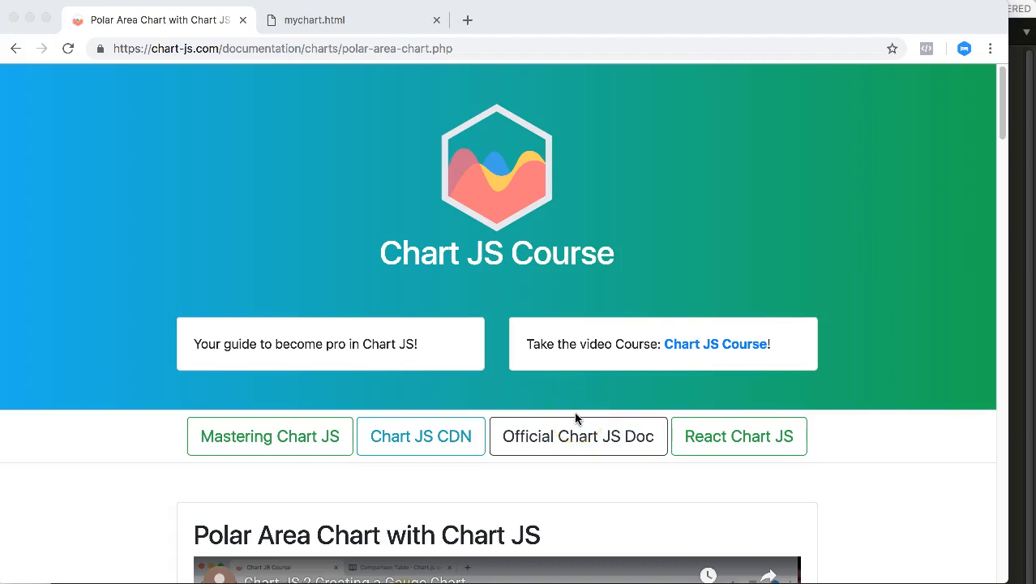
{"action": "mouse_move", "coordinate": [339, 274]}
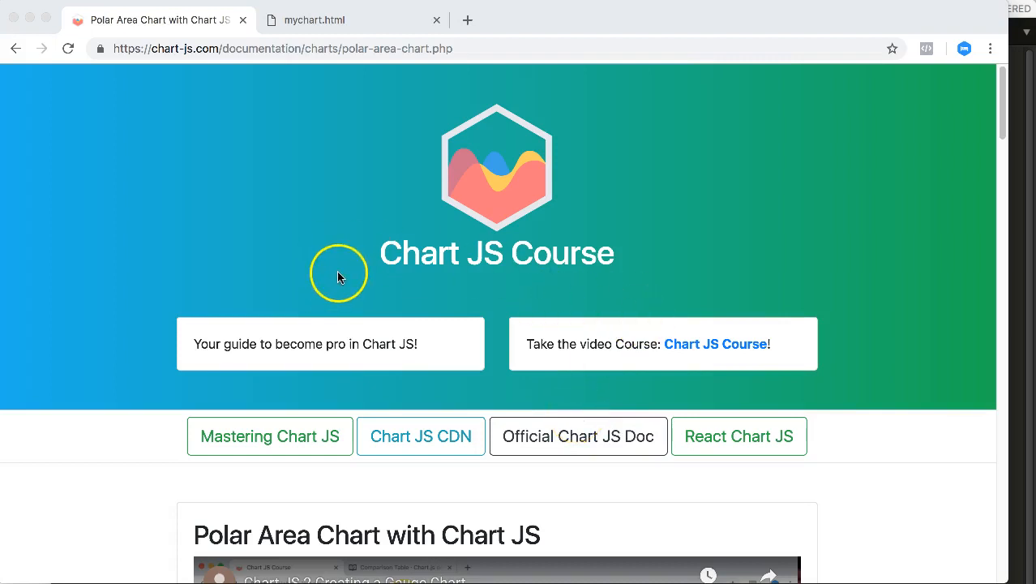
{"action": "mouse_move", "coordinate": [337, 282]}
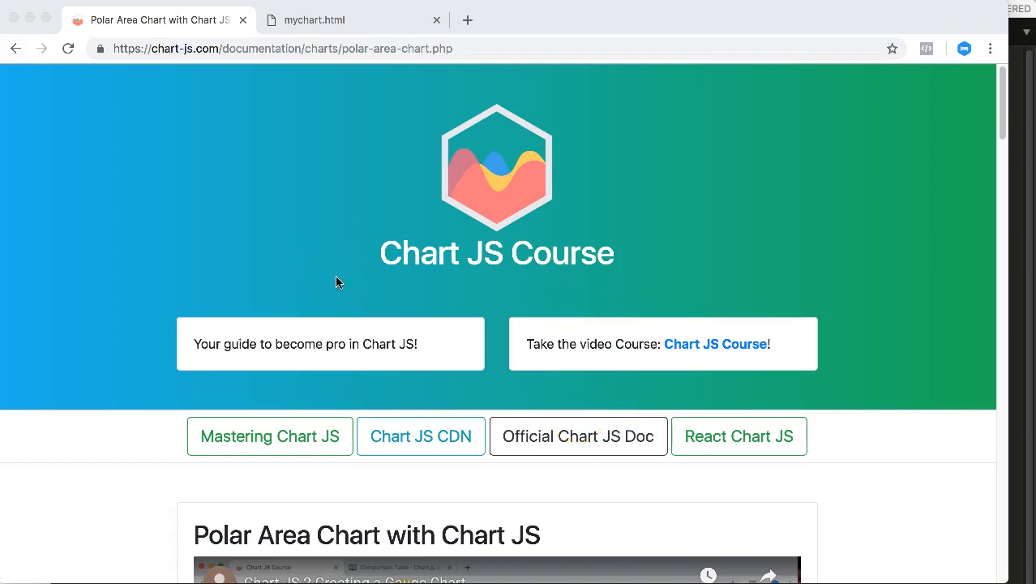
{"action": "mouse_move", "coordinate": [223, 235]}
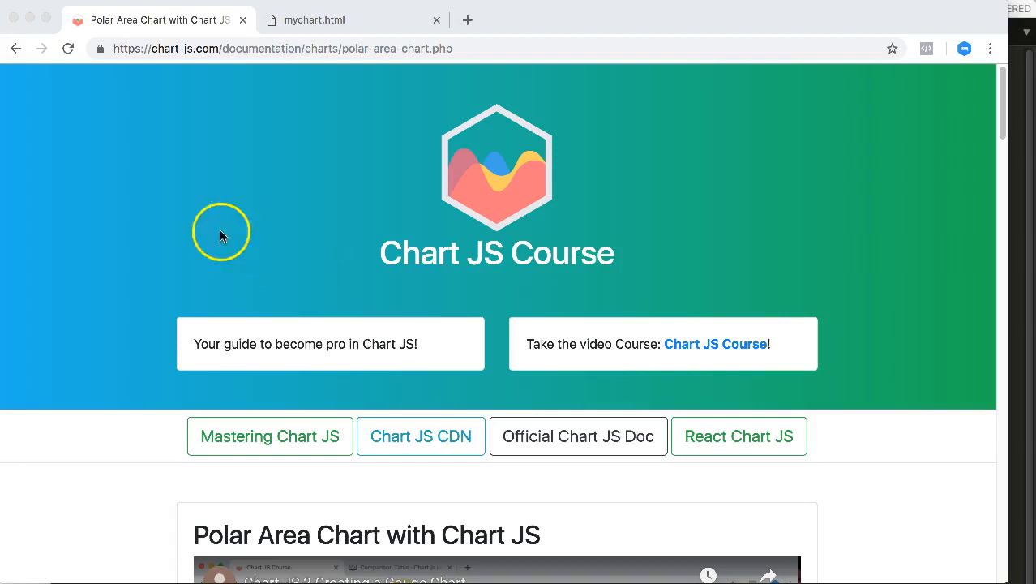
{"action": "mouse_move", "coordinate": [94, 238]}
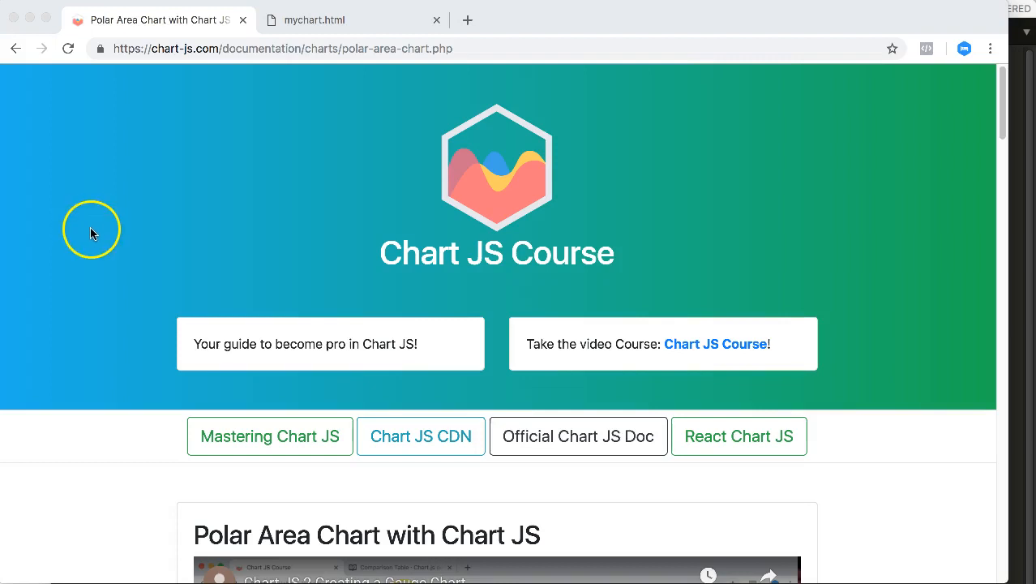
{"action": "mouse_move", "coordinate": [138, 67]}
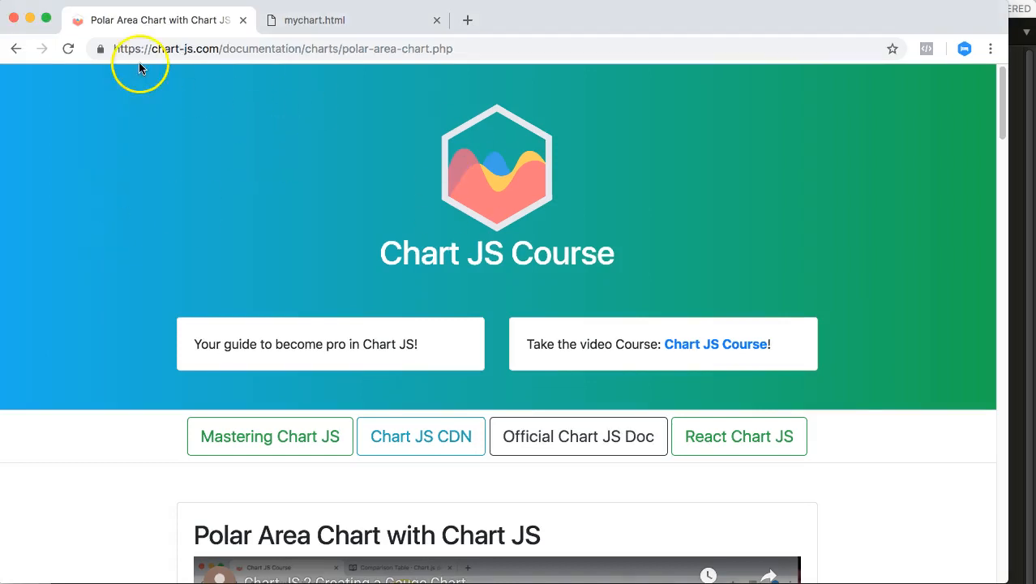
{"action": "mouse_move", "coordinate": [132, 266]}
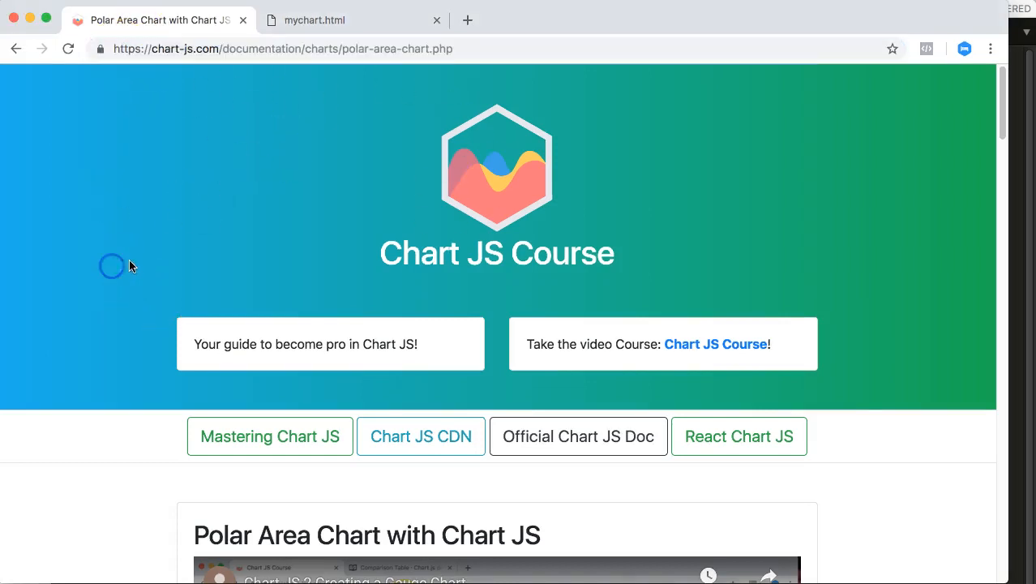
Scroll to the full Polar Area Chart code on the Chart JS Course site
{"action": "scroll", "scroll_direction": "down", "scroll_amount": 3}
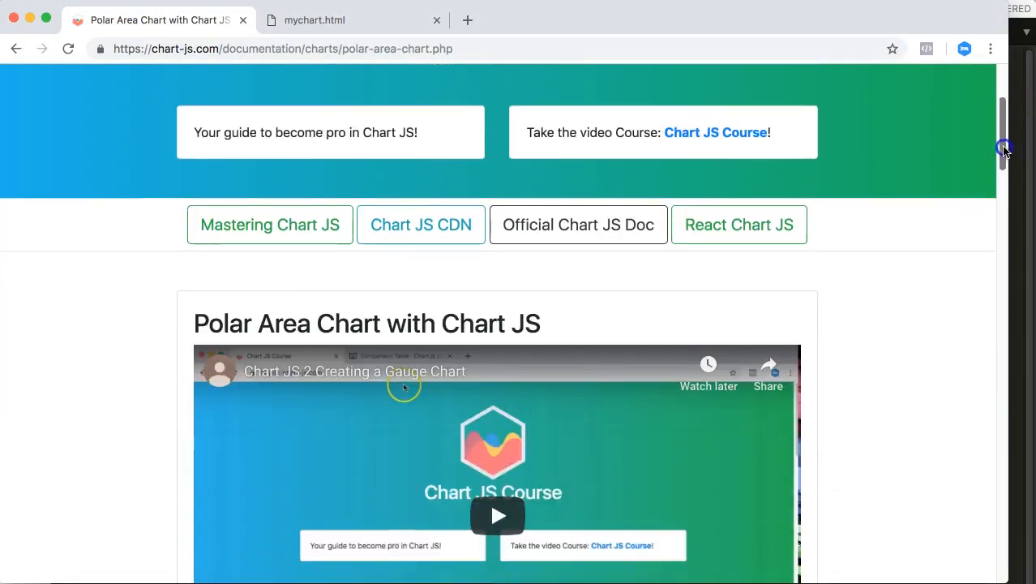
{"action": "scroll", "scroll_direction": "down", "scroll_amount": 3}
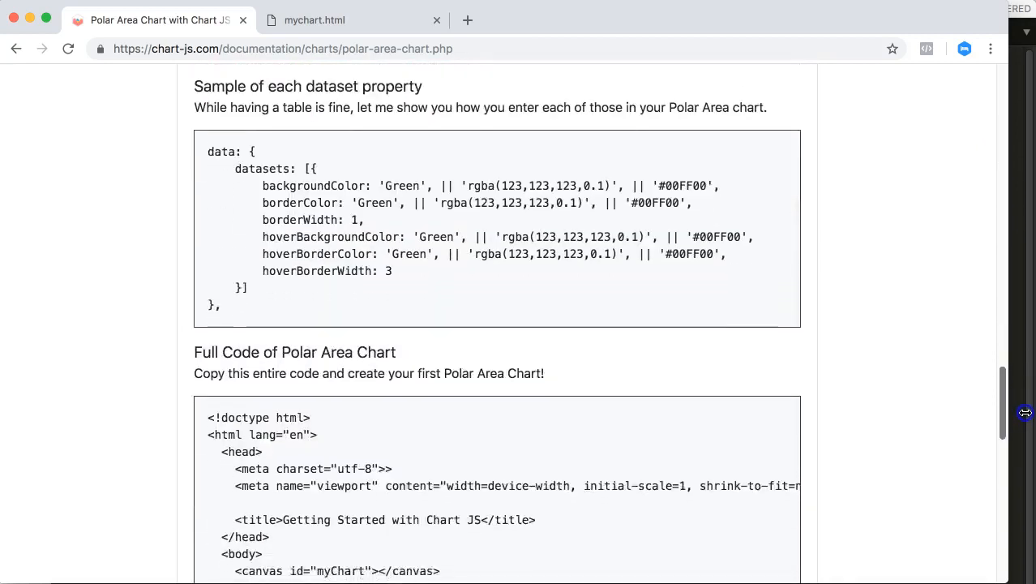
{"action": "scroll", "scroll_direction": "down", "scroll_amount": 3}
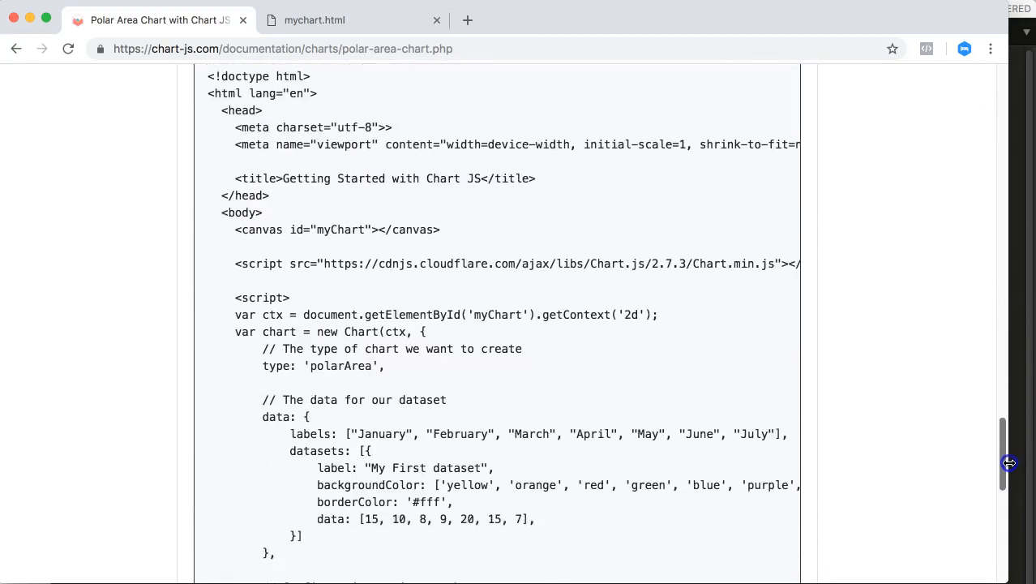
{"action": "scroll", "scroll_direction": "down", "scroll_amount": 3}
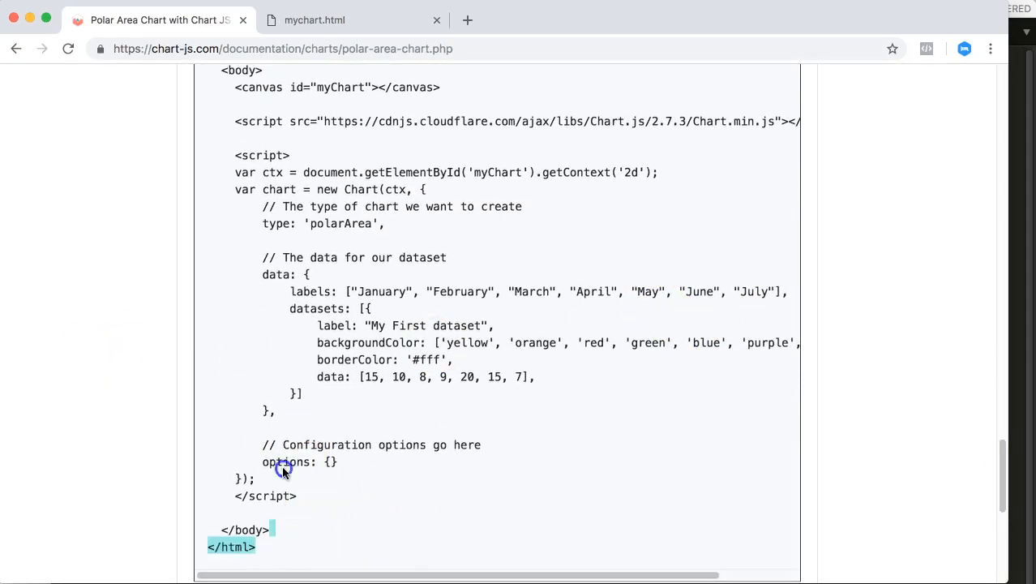
{"action": "scroll", "scroll_direction": "up", "scroll_amount": 3}
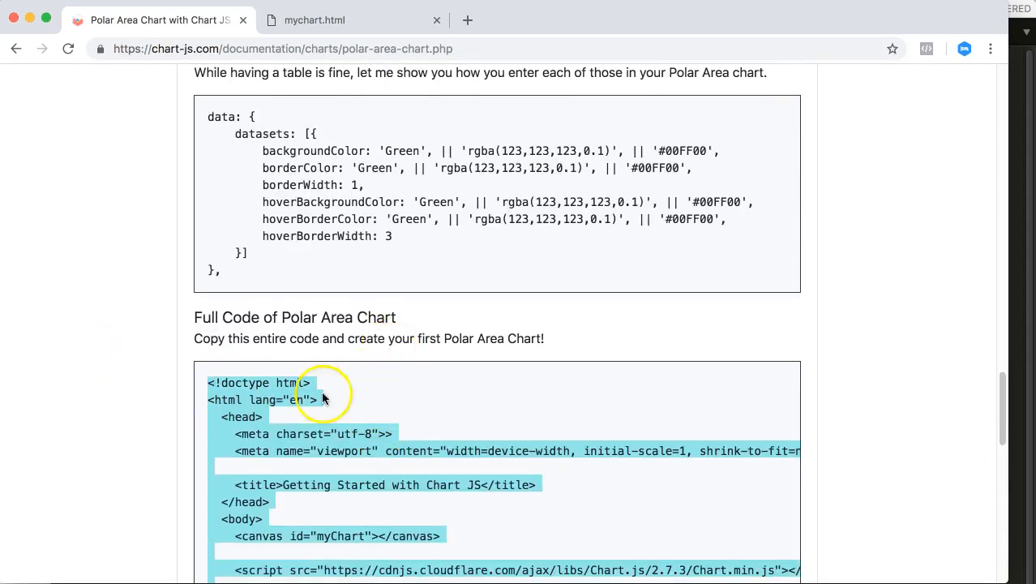
{"action": "left_click", "coordinate": [349, 20]}
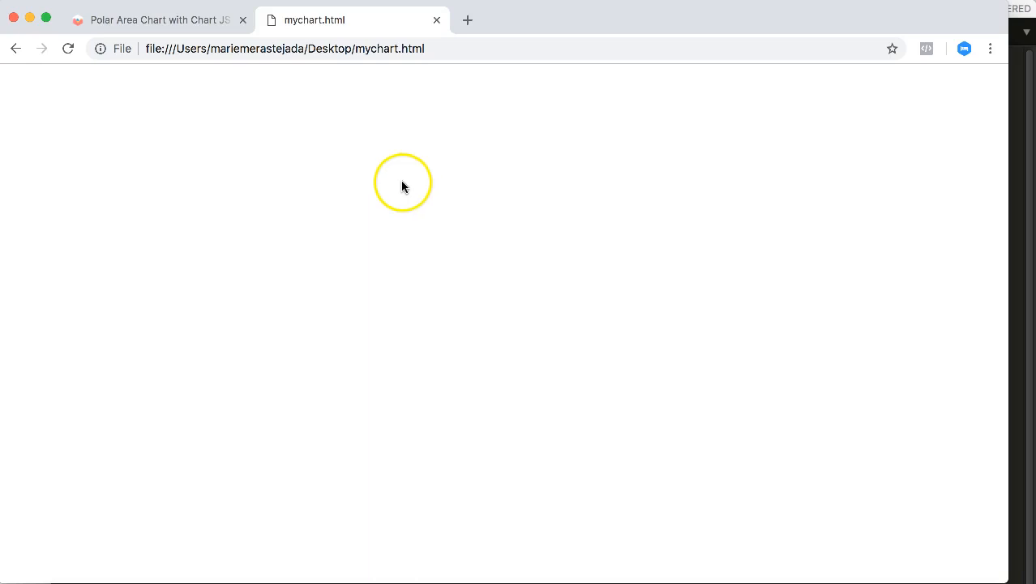
{"action": "mouse_move", "coordinate": [1030, 201]}
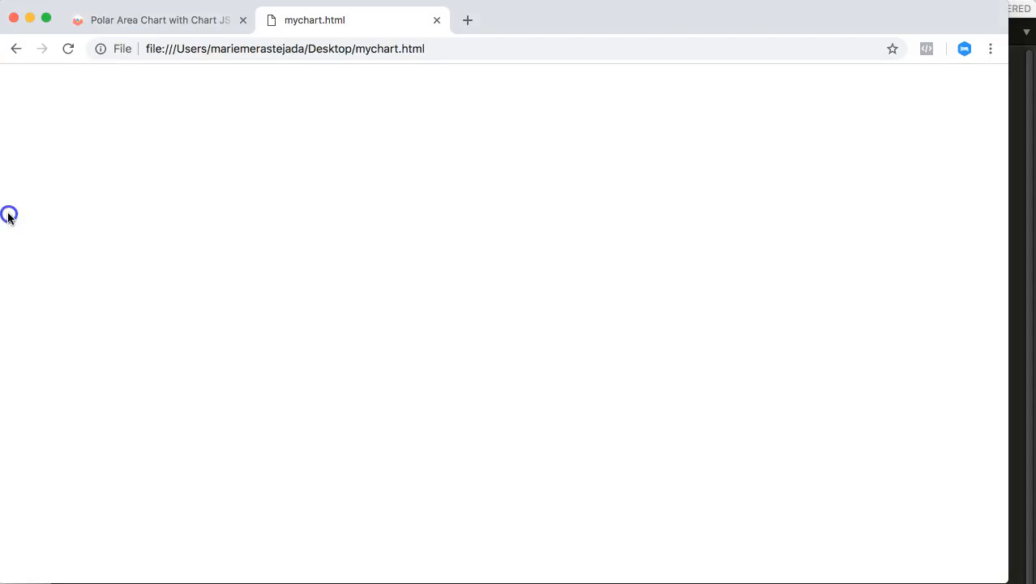
Switch to the mychart.html browser tab
{"action": "left_click", "coordinate": [154, 19]}
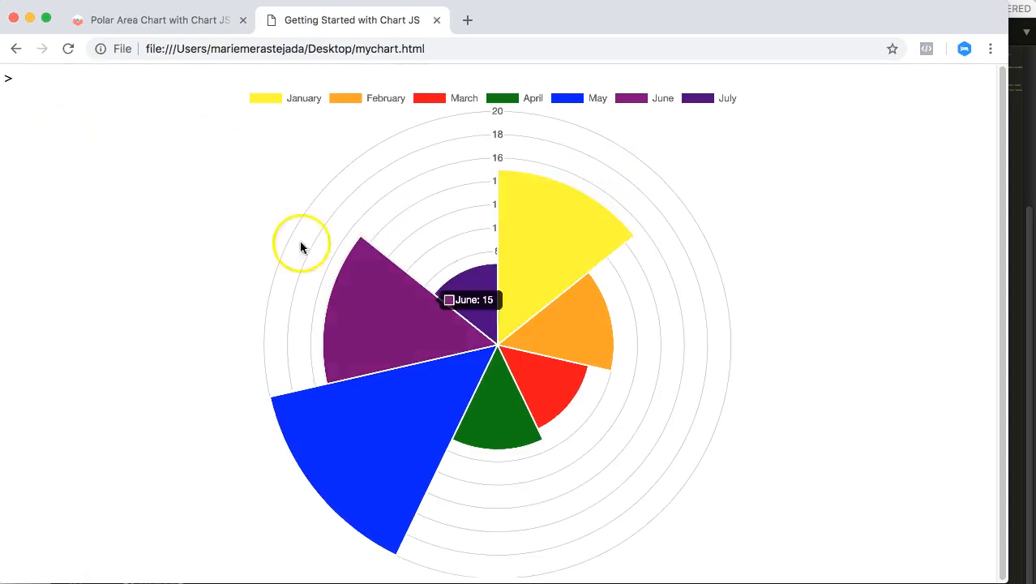
{"action": "mouse_move", "coordinate": [409, 296]}
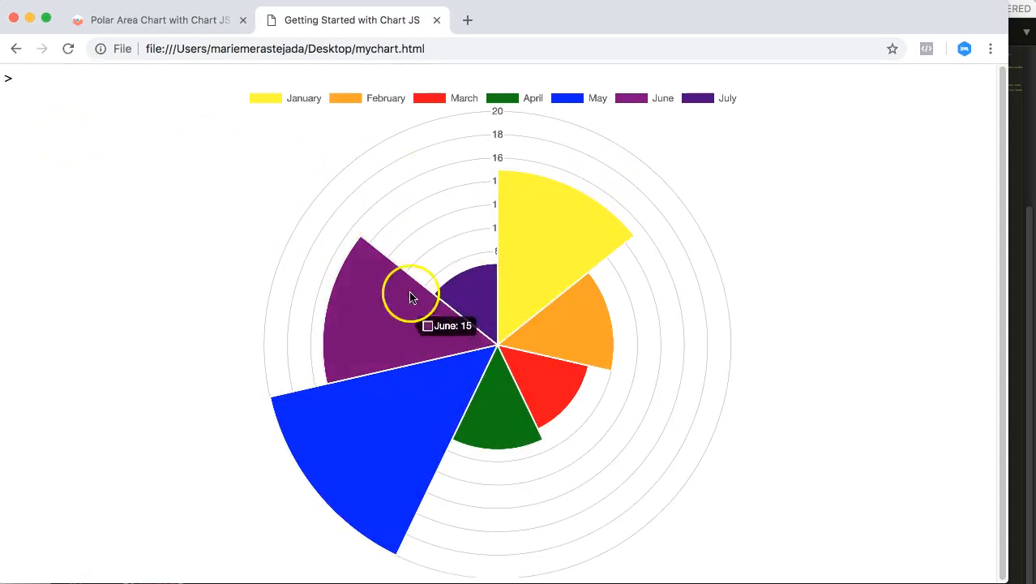
{"action": "mouse_move", "coordinate": [260, 249]}
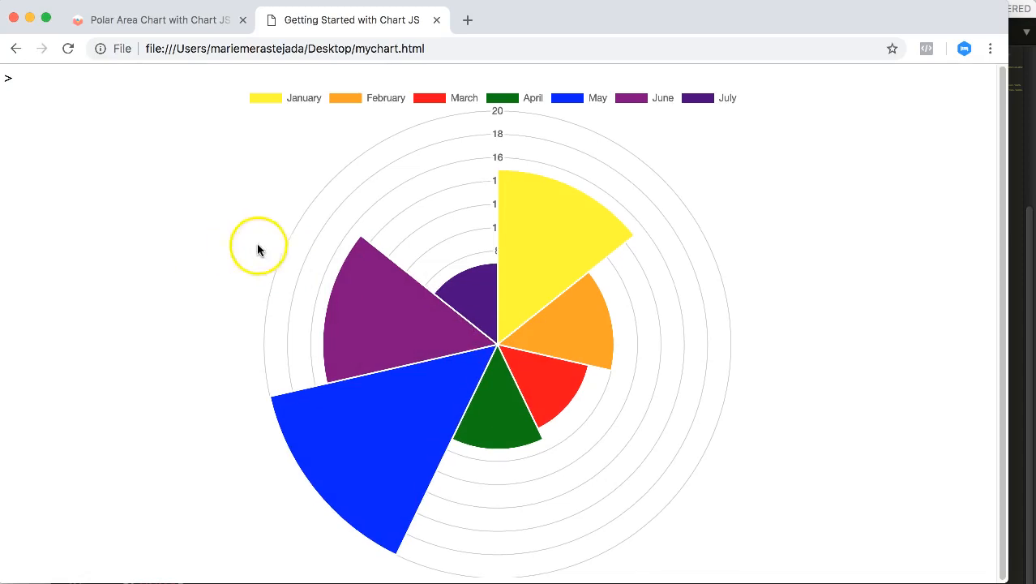
{"action": "mouse_move", "coordinate": [429, 324]}
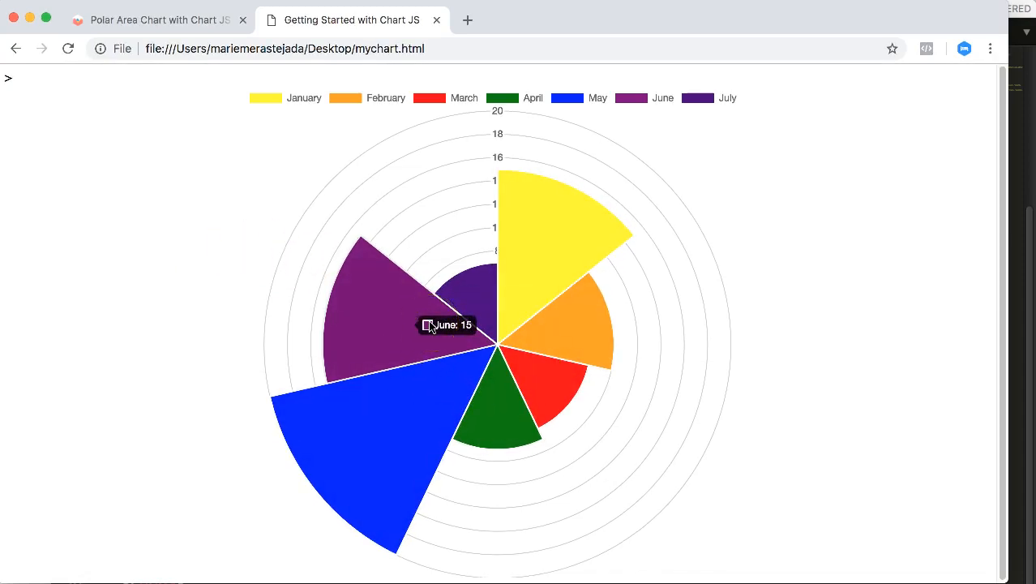
{"action": "mouse_move", "coordinate": [451, 395]}
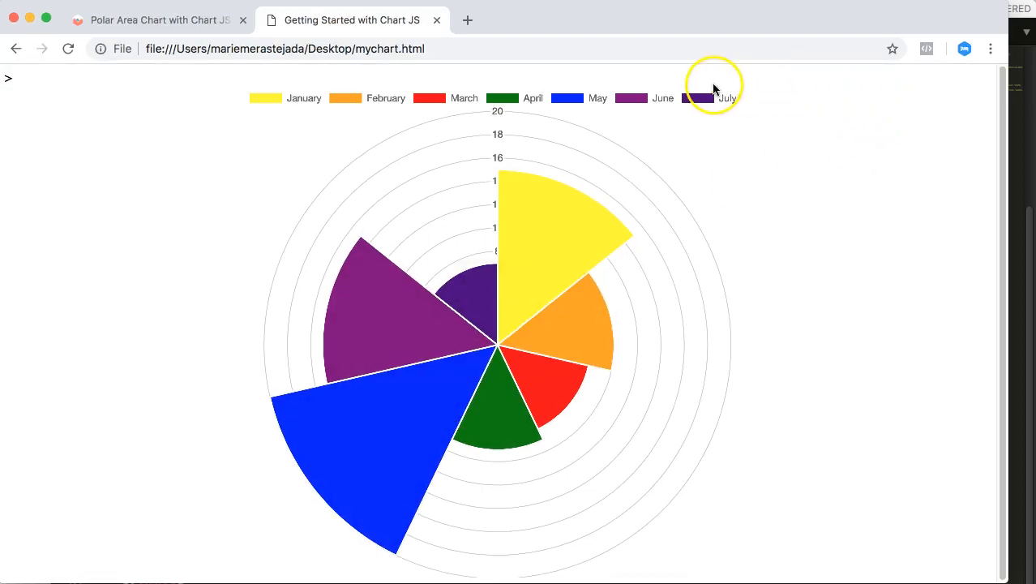
{"action": "mouse_move", "coordinate": [755, 107]}
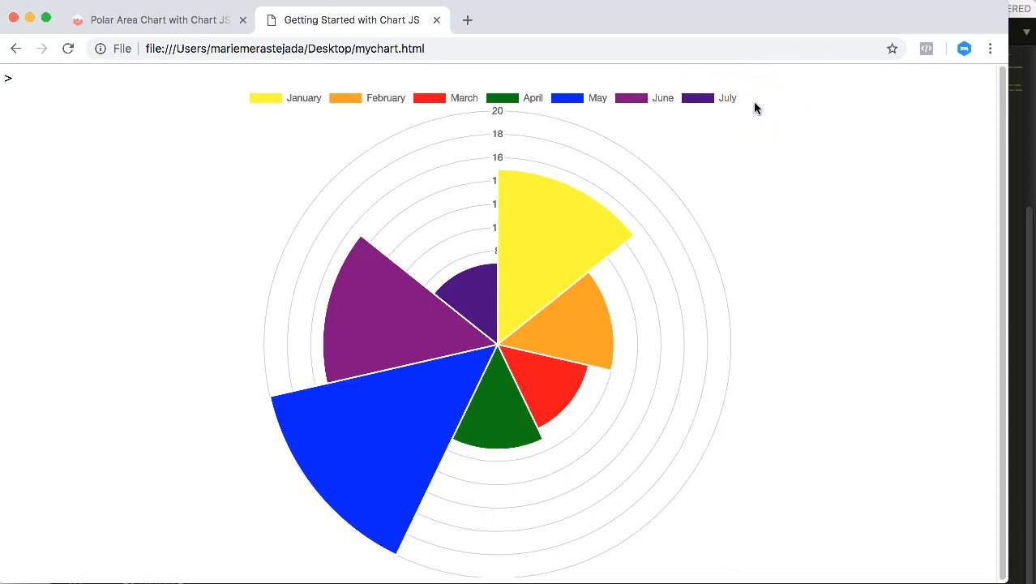
{"action": "mouse_move", "coordinate": [712, 112]}
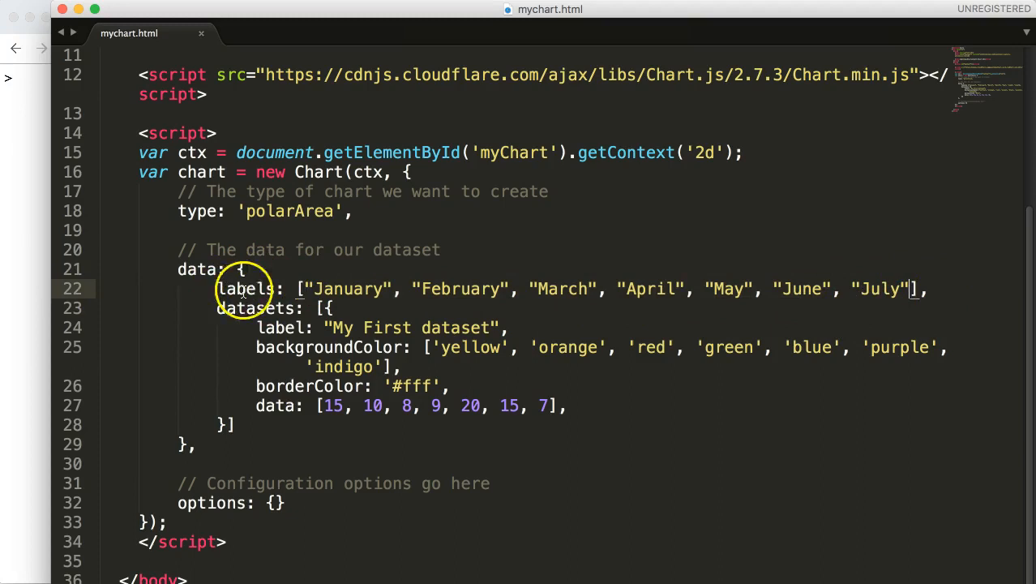
Type an 'August' entry into the labels list
{"action": "type", "text": ", \"\""}
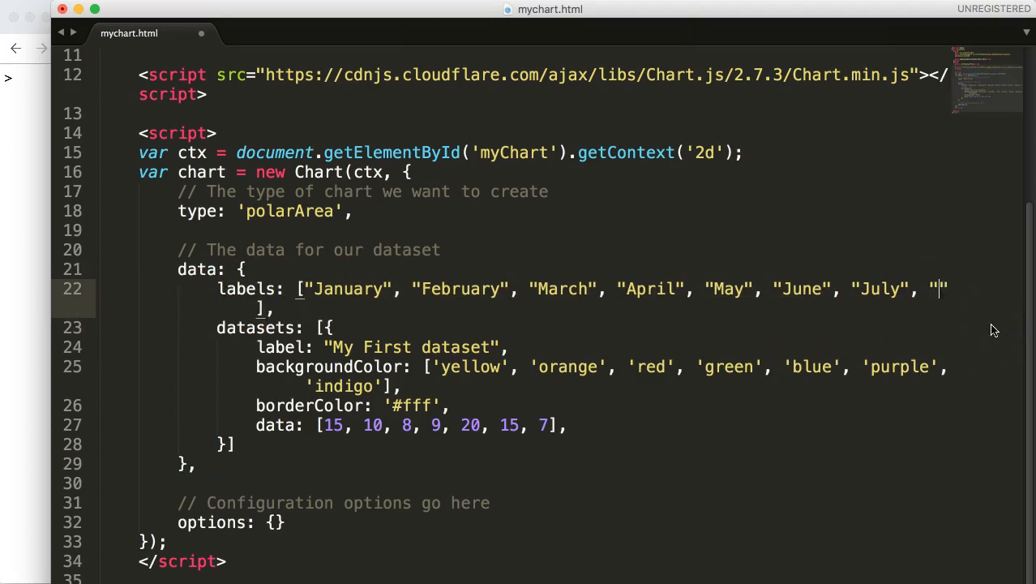
{"action": "type", "text": "August"}
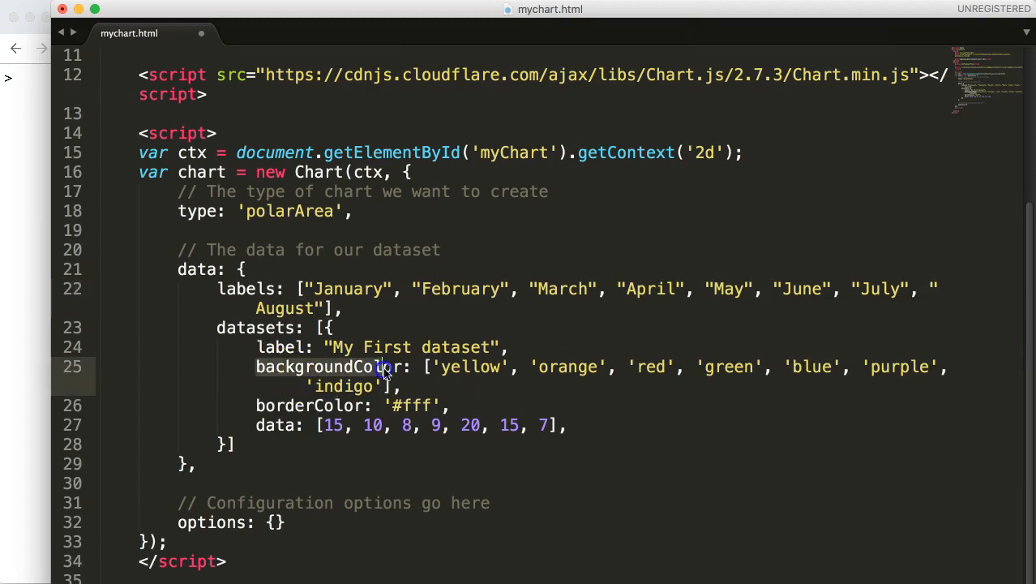
Append 'aqua' after 'indigo' in the backgroundColor array, replacing a mistyped hex colour
{"action": "left_click", "coordinate": [405, 386]}
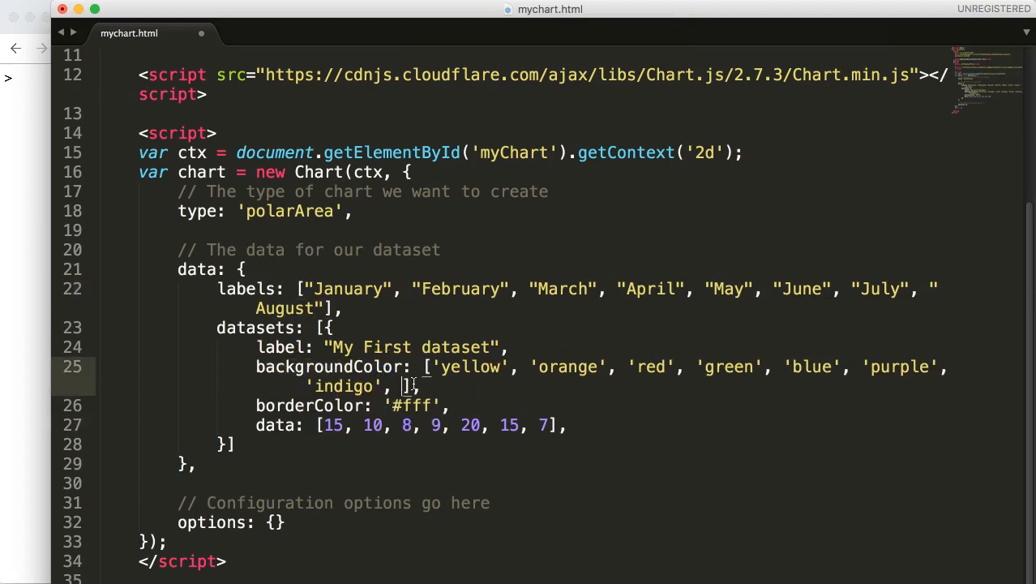
{"action": "type", "text": "'"}
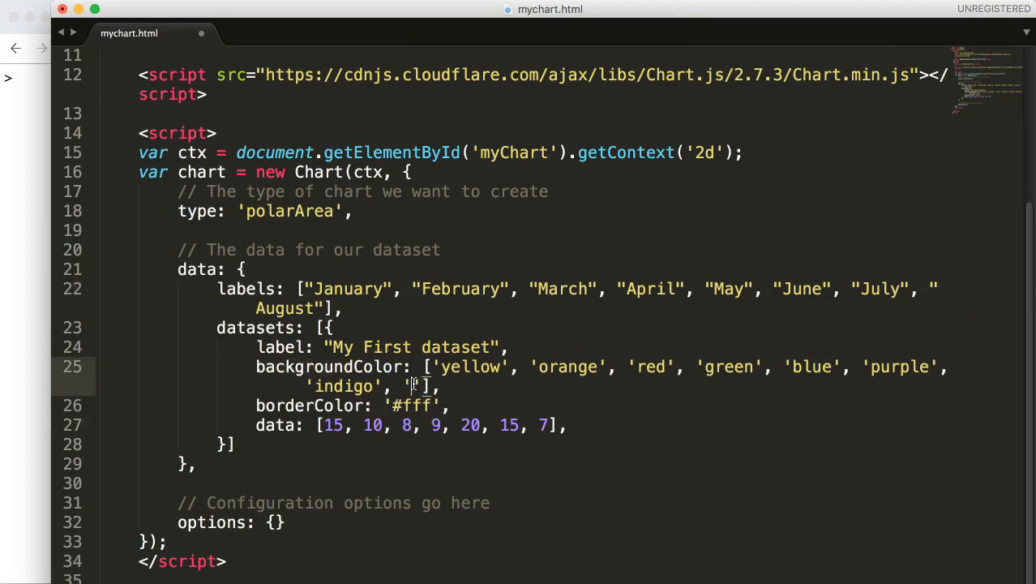
{"action": "type", "text": "aq"}
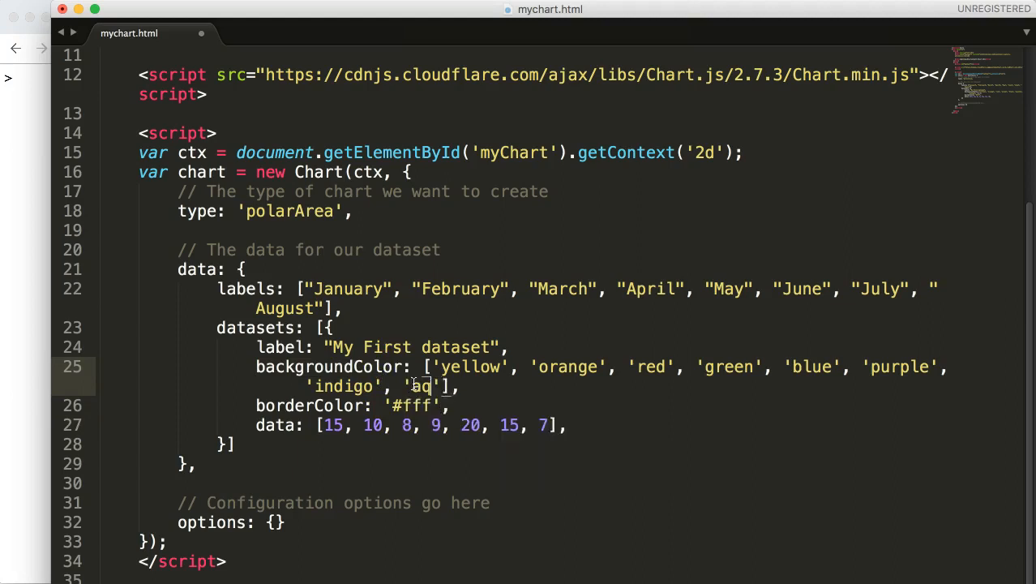
{"action": "type", "text": "ua"}
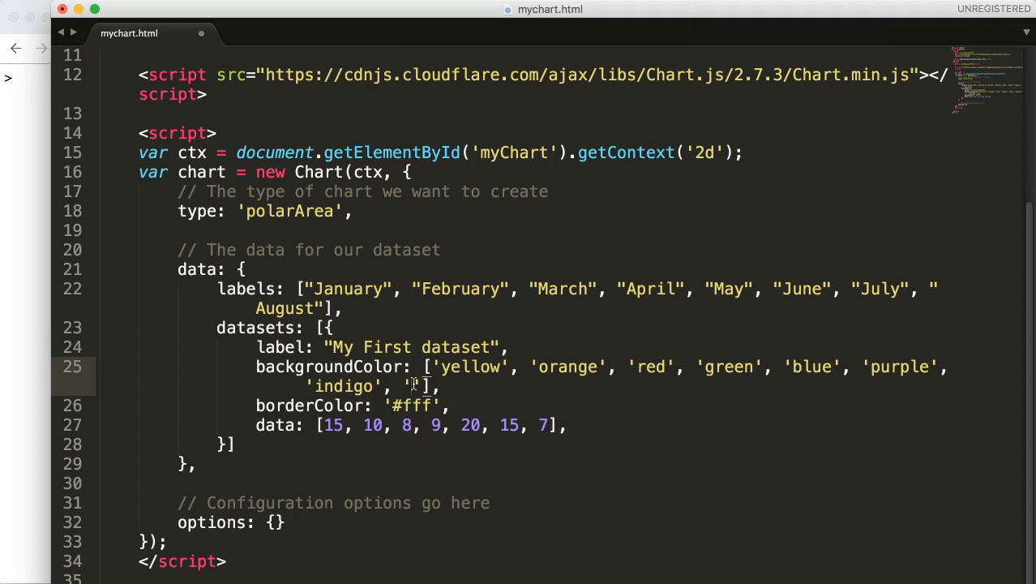
{"action": "type", "text": "#eededed"}
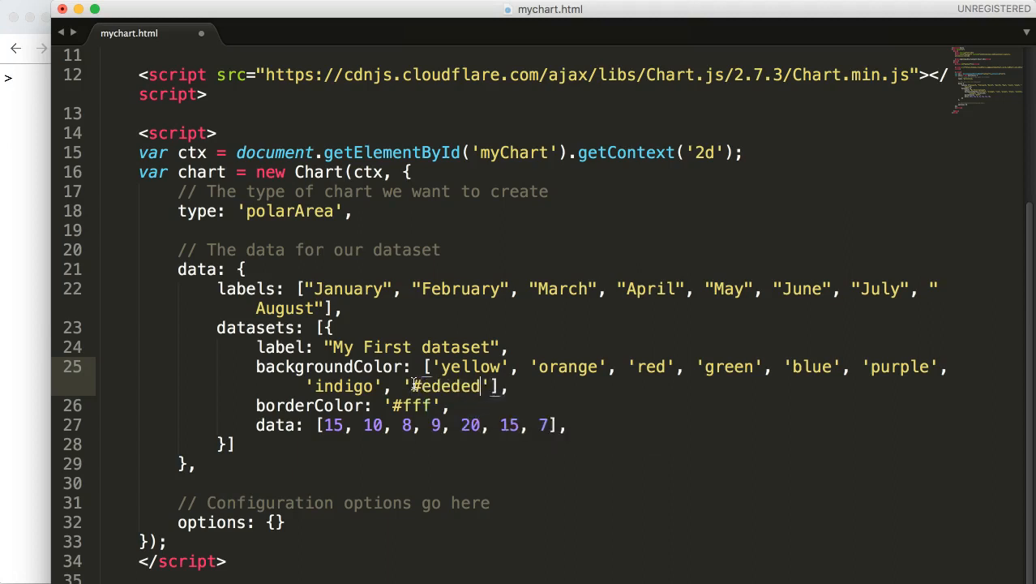
{"action": "key", "text": "Backspace"}
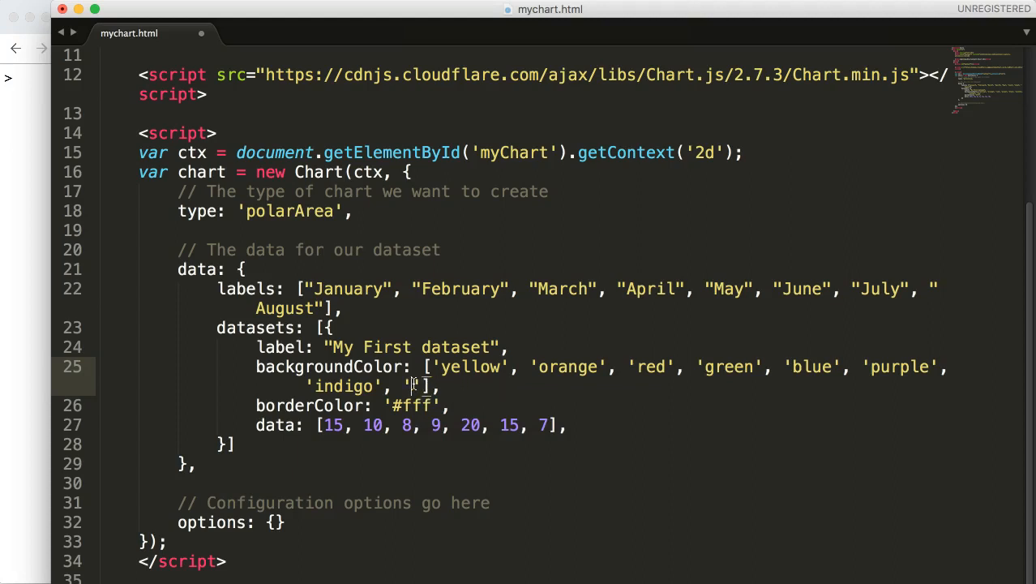
{"action": "type", "text": "aqua"}
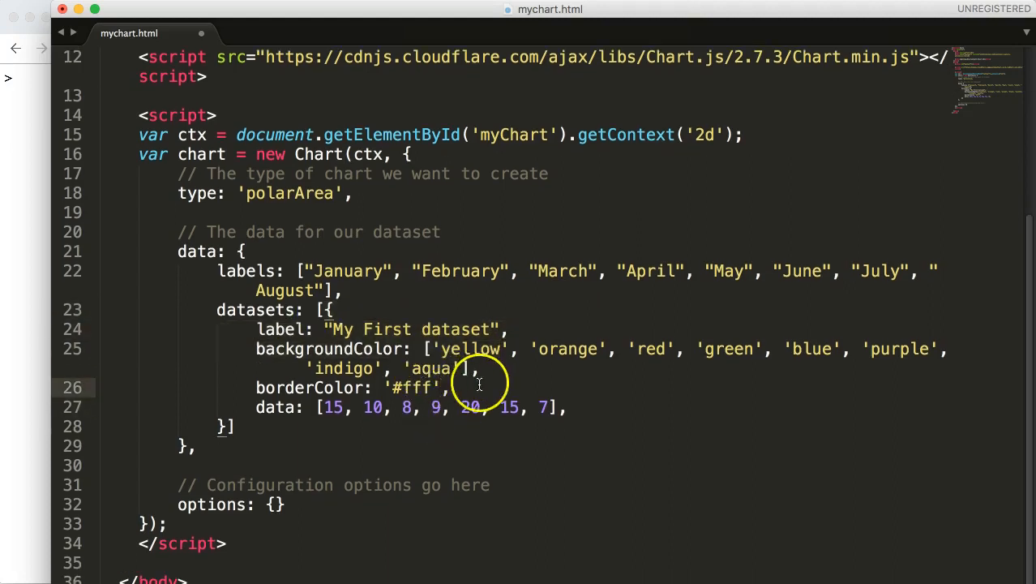
Select the end of the data array to append August's value 50
{"action": "double_click", "coordinate": [413, 386]}
{"action": "type", "text": ", 50"}
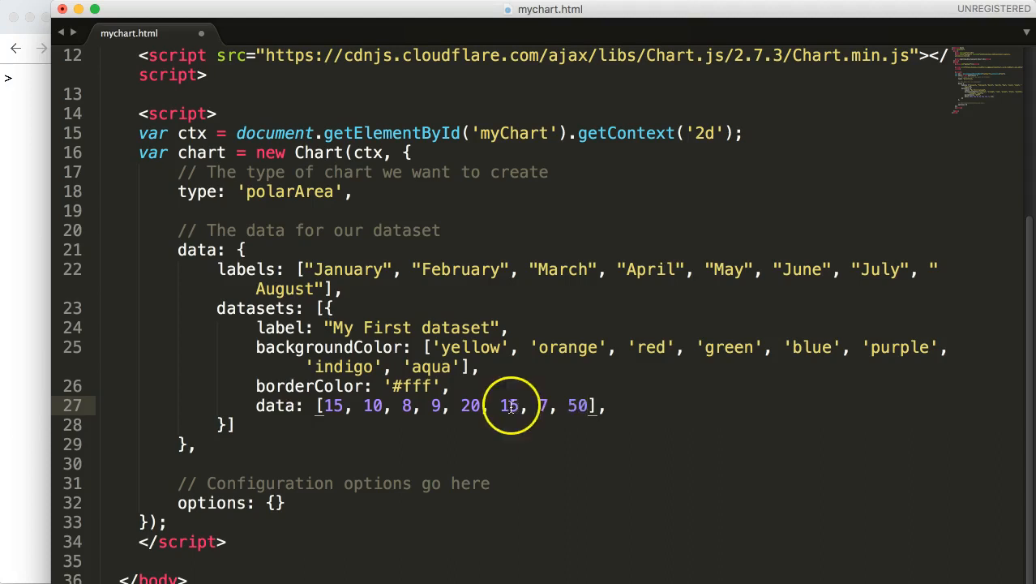
{"action": "mouse_move", "coordinate": [592, 406]}
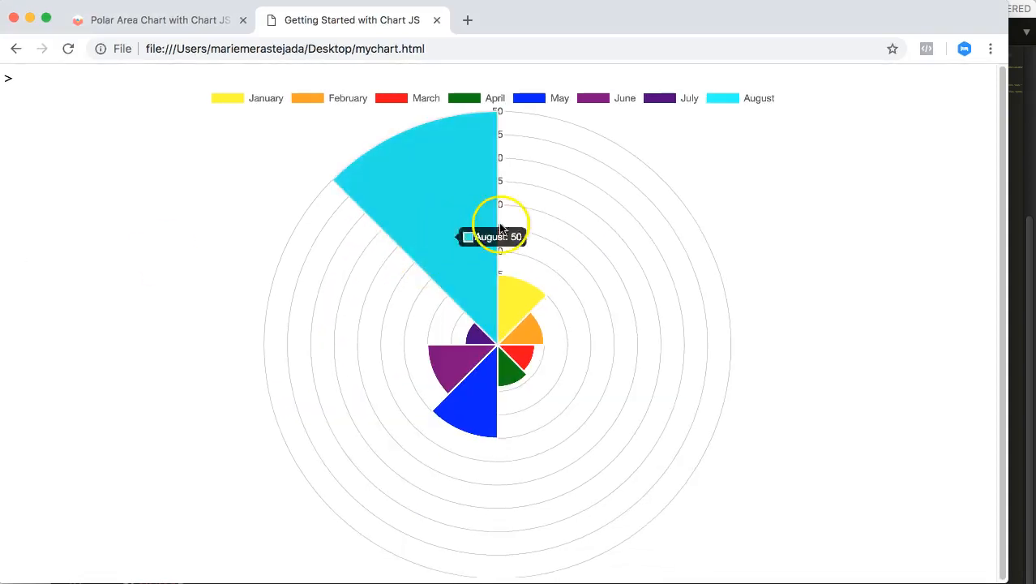
{"action": "mouse_move", "coordinate": [478, 187]}
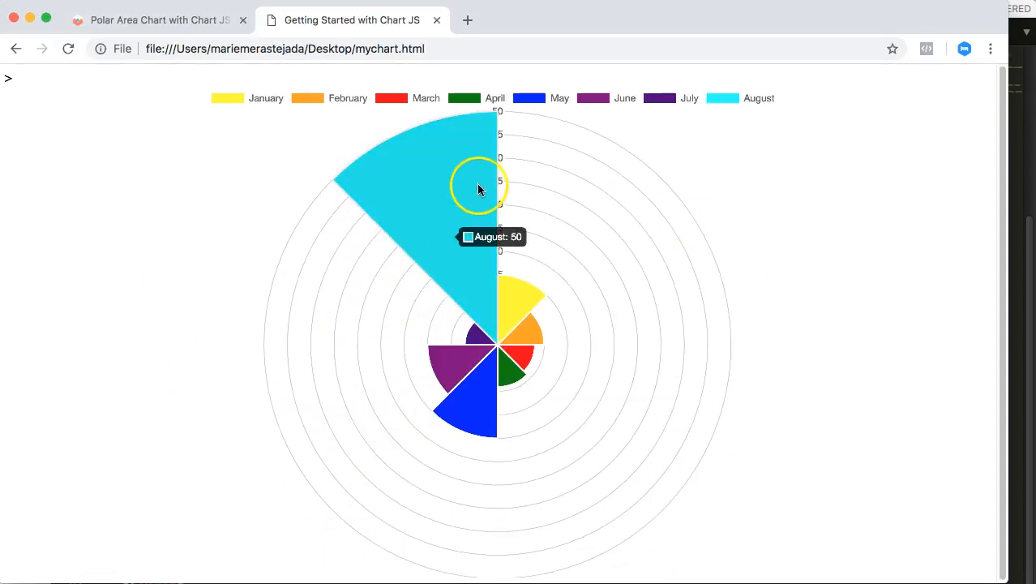
{"action": "mouse_move", "coordinate": [490, 396]}
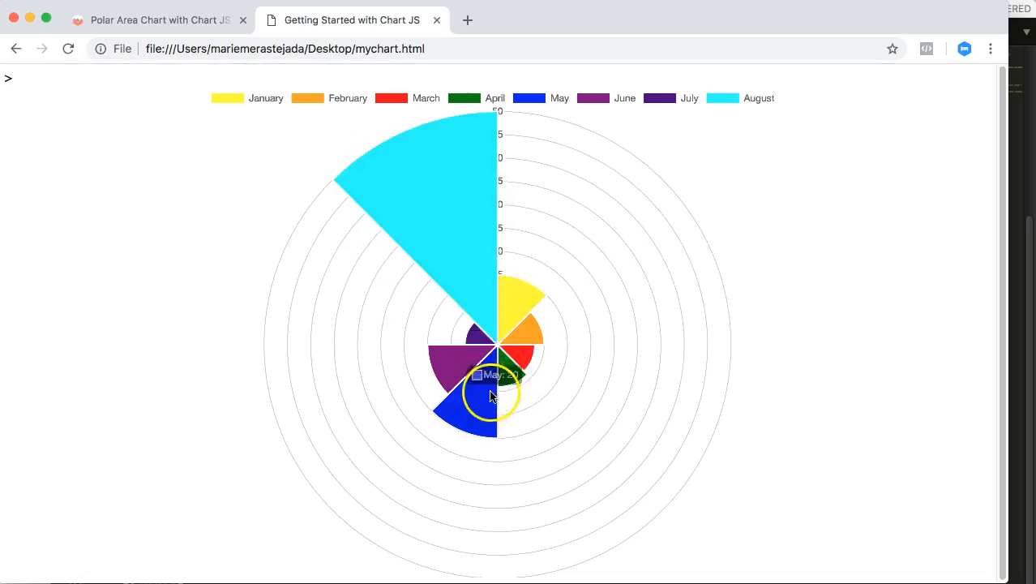
{"action": "mouse_move", "coordinate": [149, 419]}
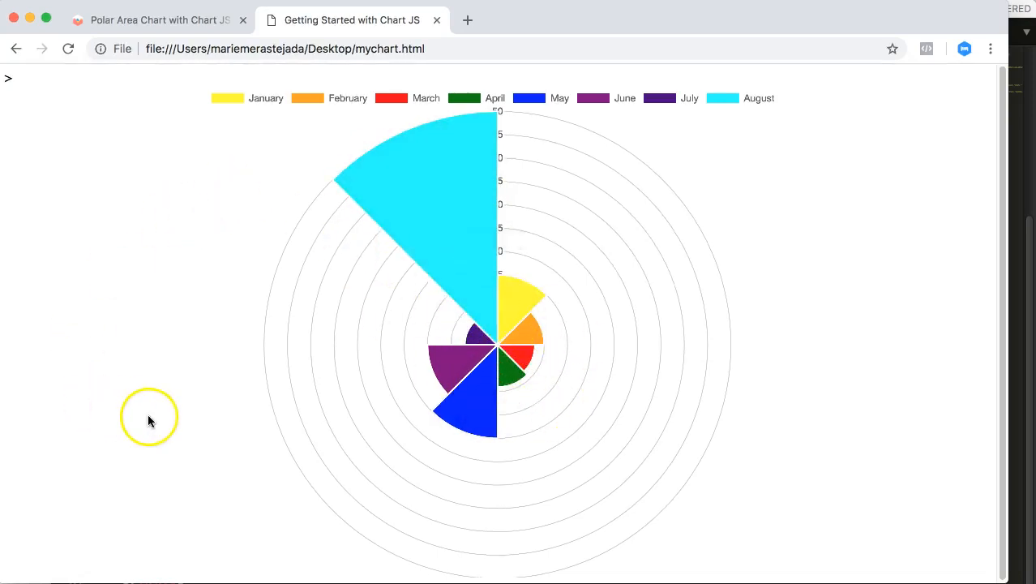
{"action": "mouse_move", "coordinate": [149, 404]}
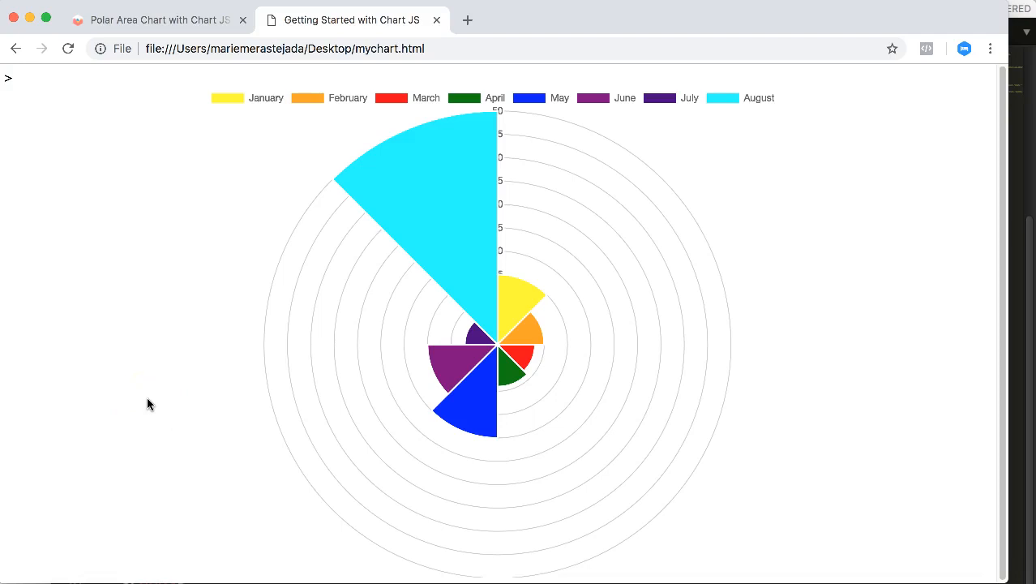
{"action": "mouse_move", "coordinate": [479, 314]}
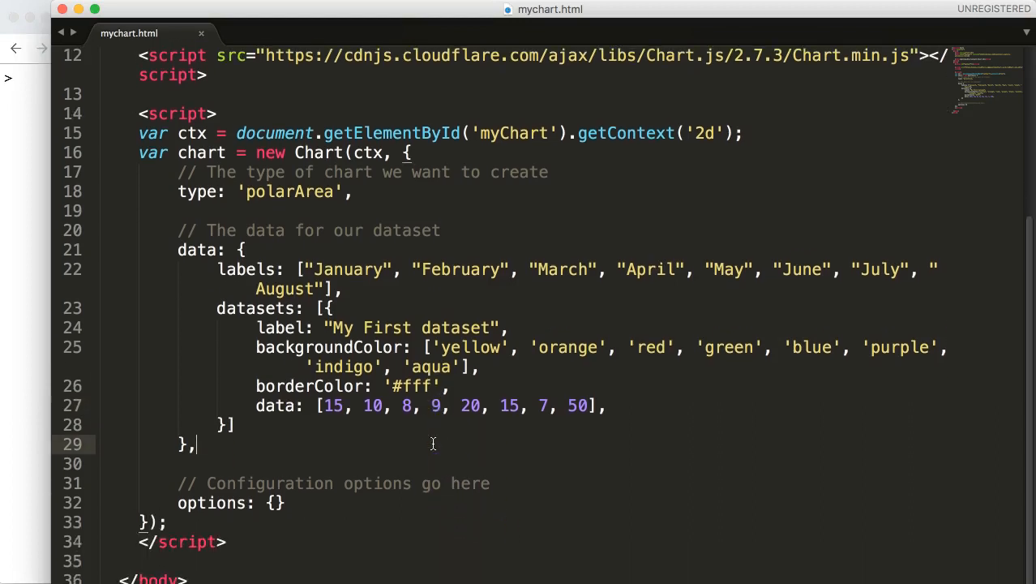
{"action": "mouse_move", "coordinate": [332, 432]}
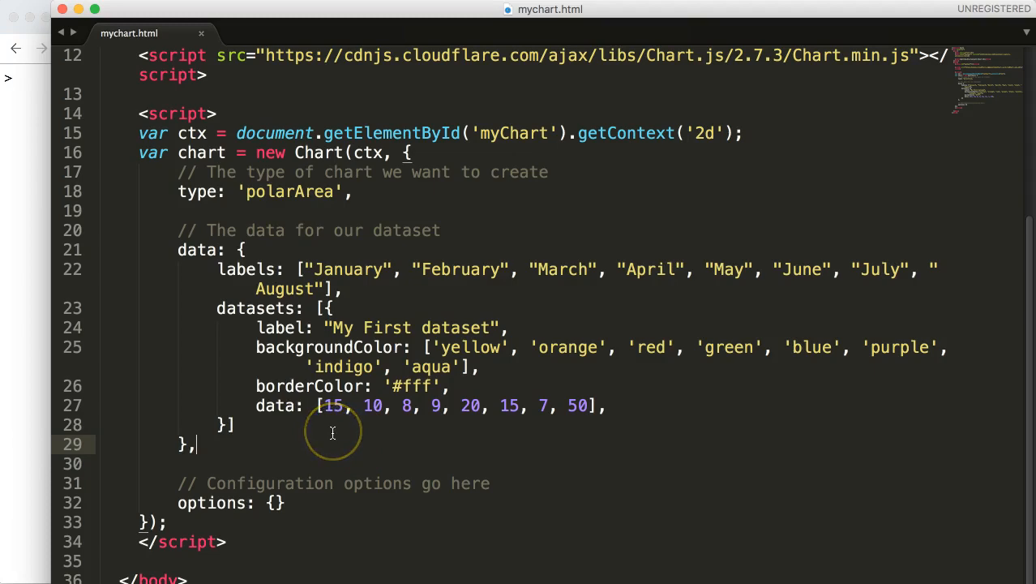
Switch between Chrome tabs to view mychart.html's chart with the aqua August slice
{"action": "left_click", "coordinate": [155, 19]}
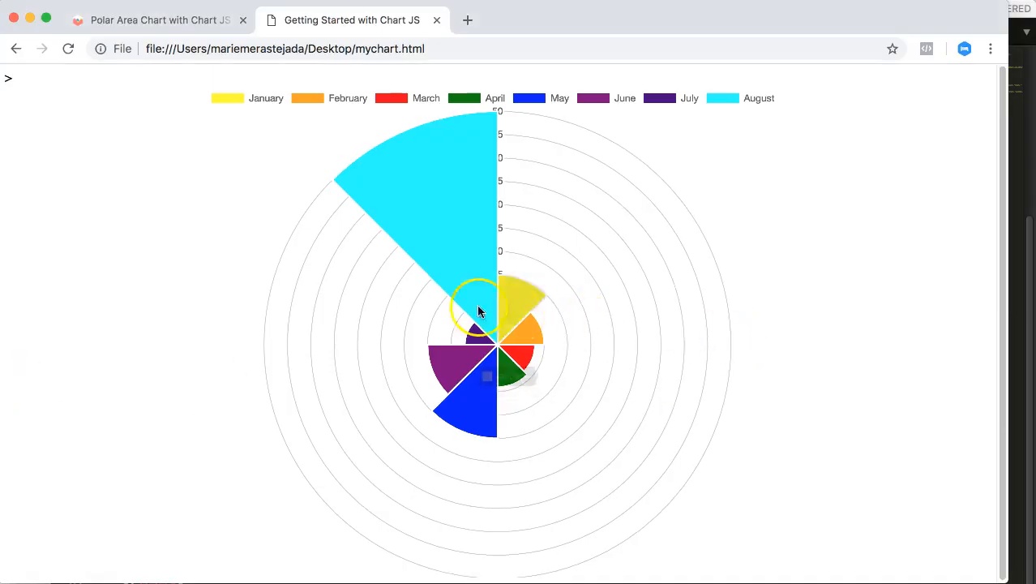
{"action": "left_click", "coordinate": [154, 19]}
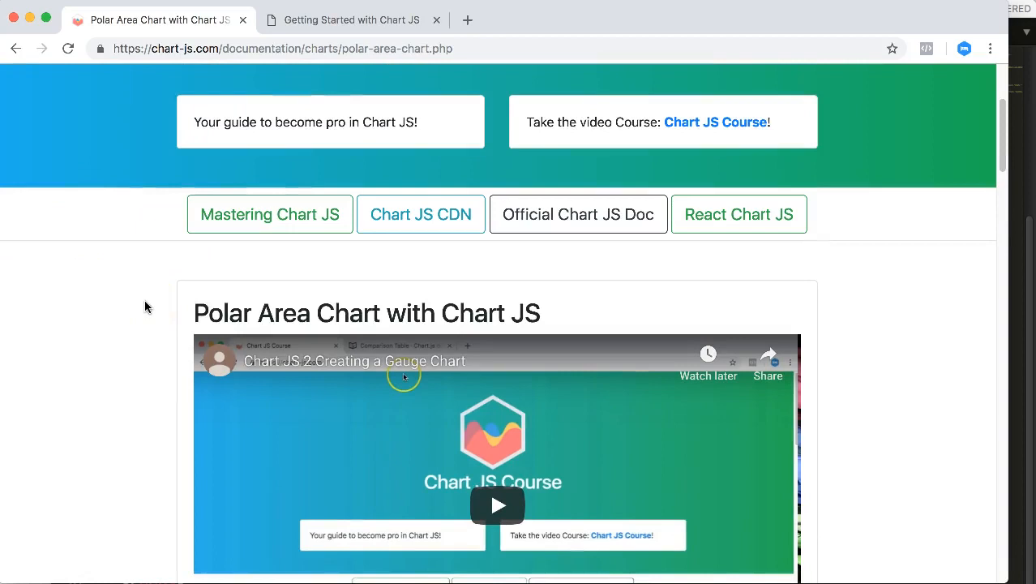
{"action": "mouse_move", "coordinate": [716, 121]}
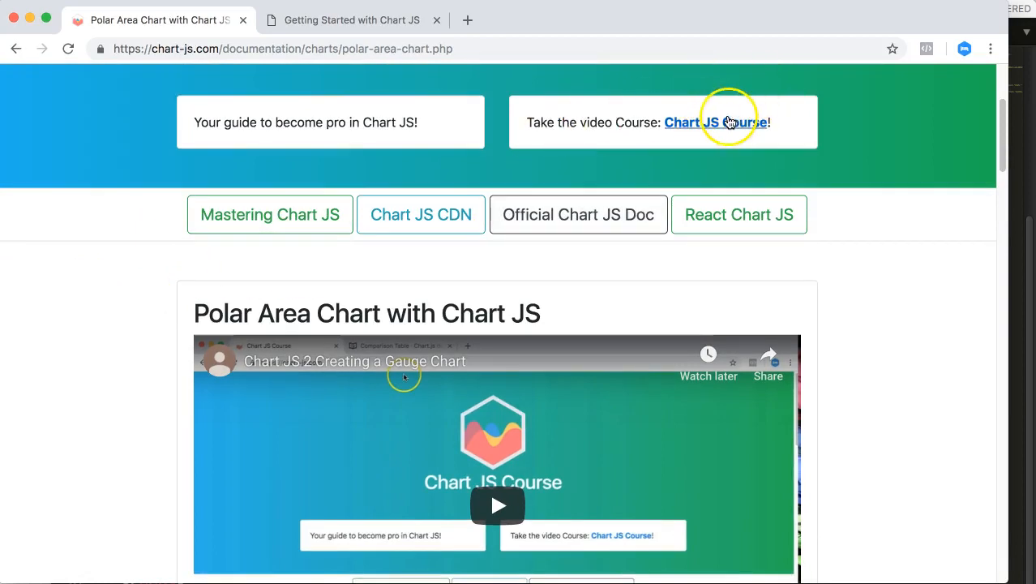
{"action": "mouse_move", "coordinate": [269, 214]}
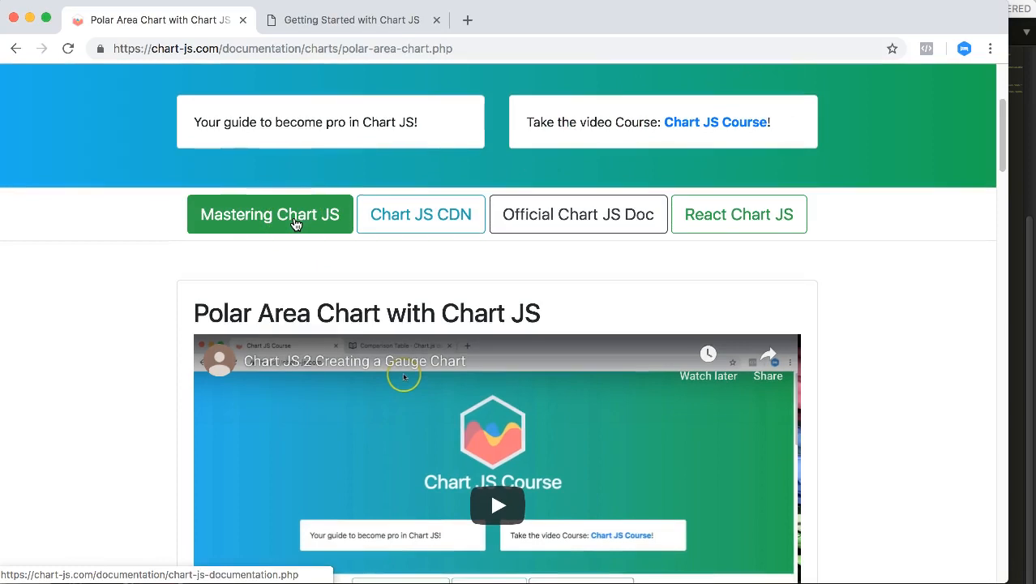
{"action": "scroll", "scroll_direction": "down", "scroll_amount": 3}
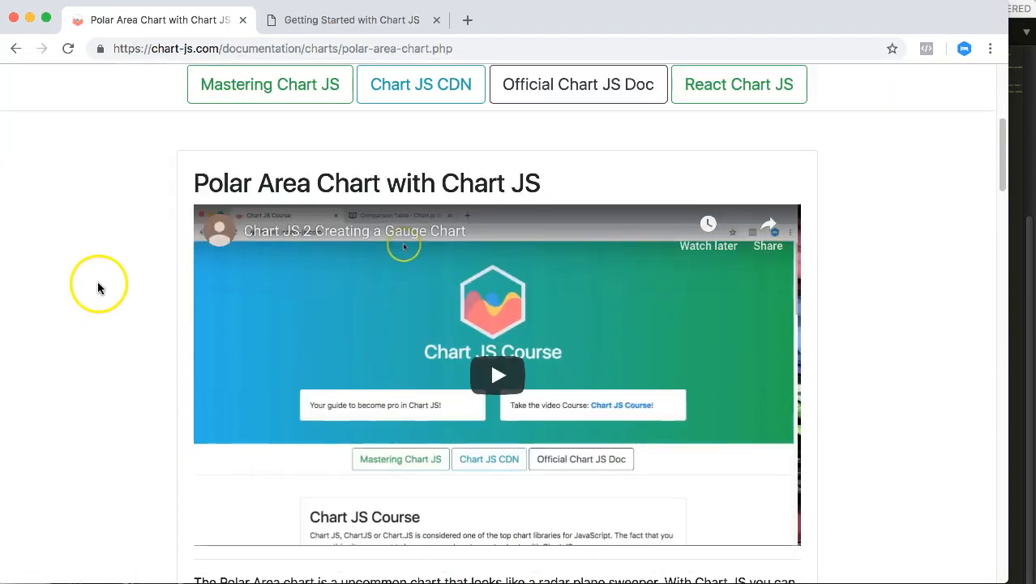
{"action": "mouse_move", "coordinate": [103, 287]}
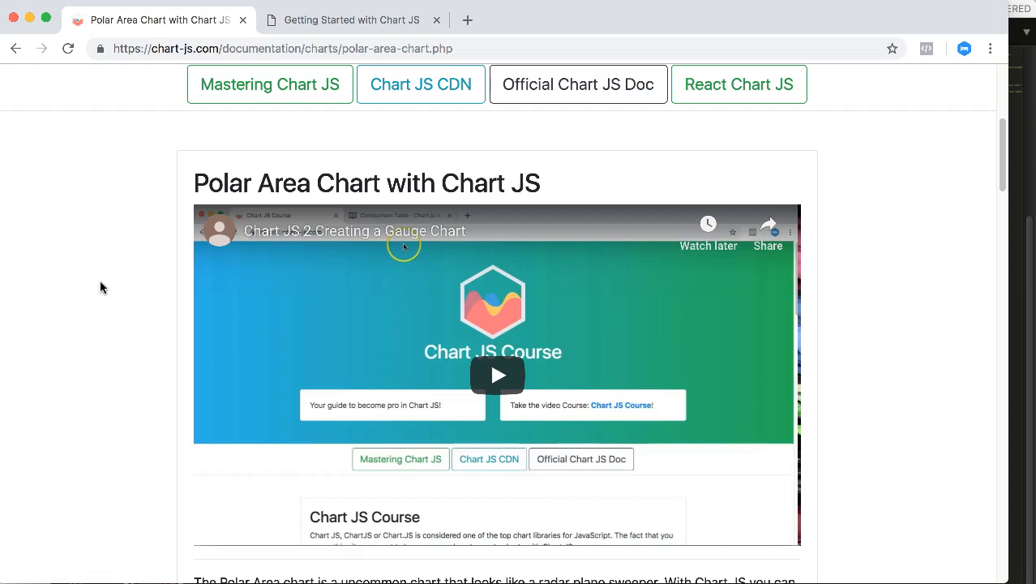
{"action": "mouse_move", "coordinate": [106, 300]}
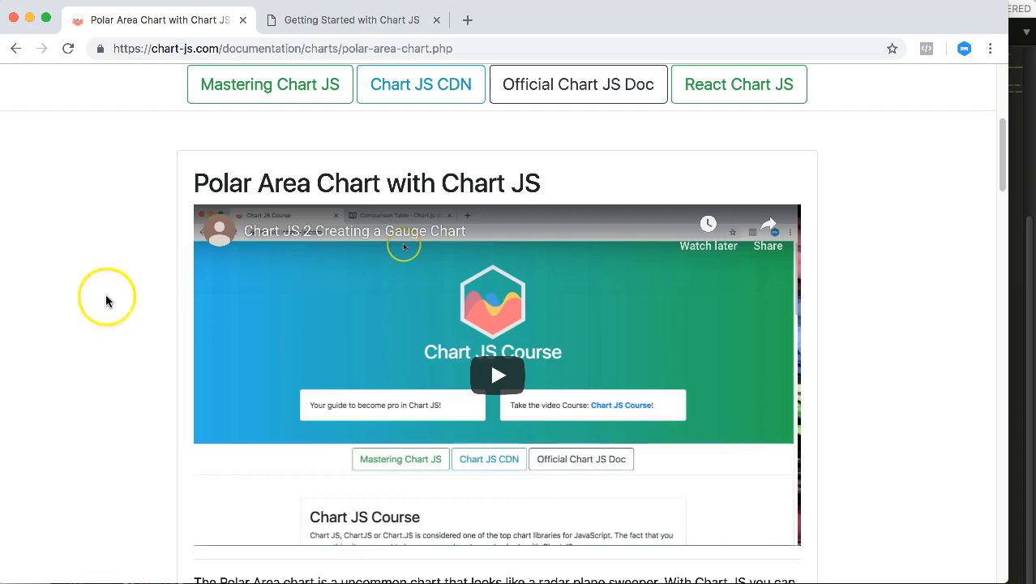
{"action": "mouse_move", "coordinate": [111, 313]}
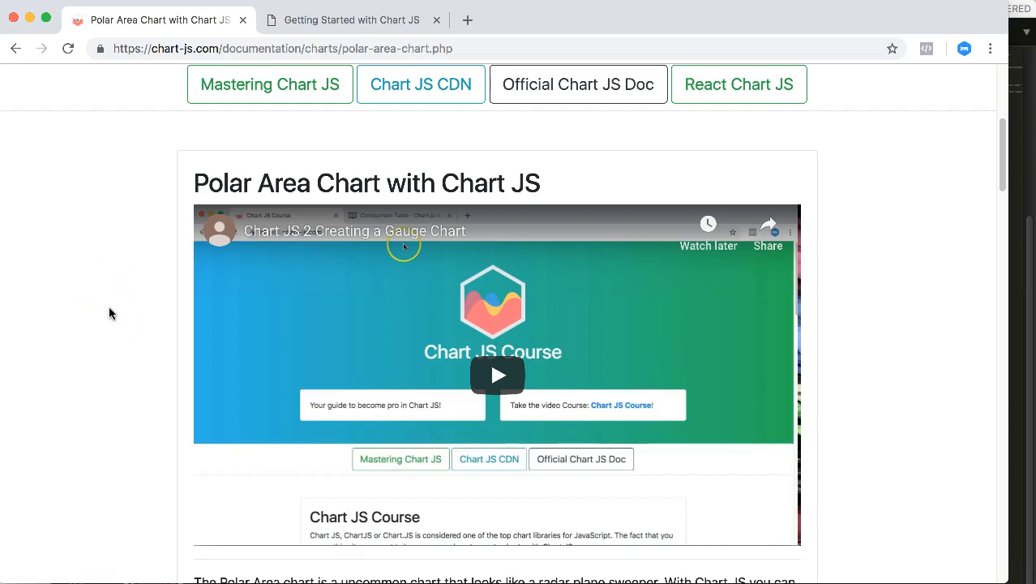